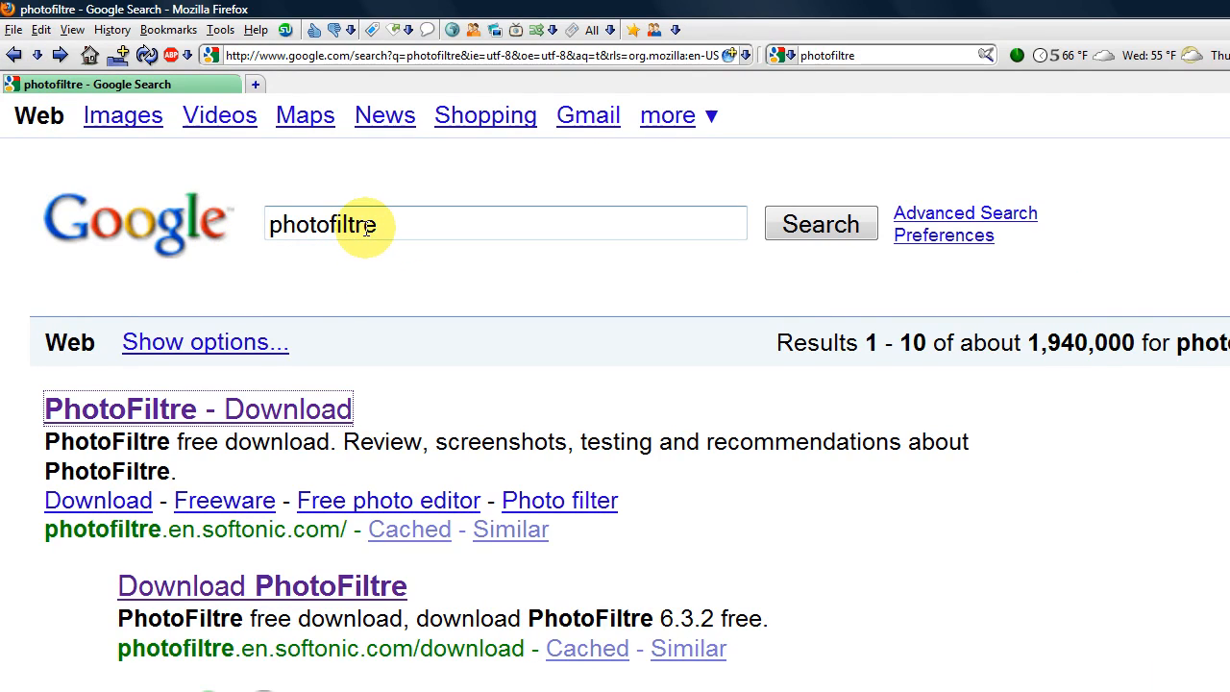
pyautogui.moveTo(279, 419)
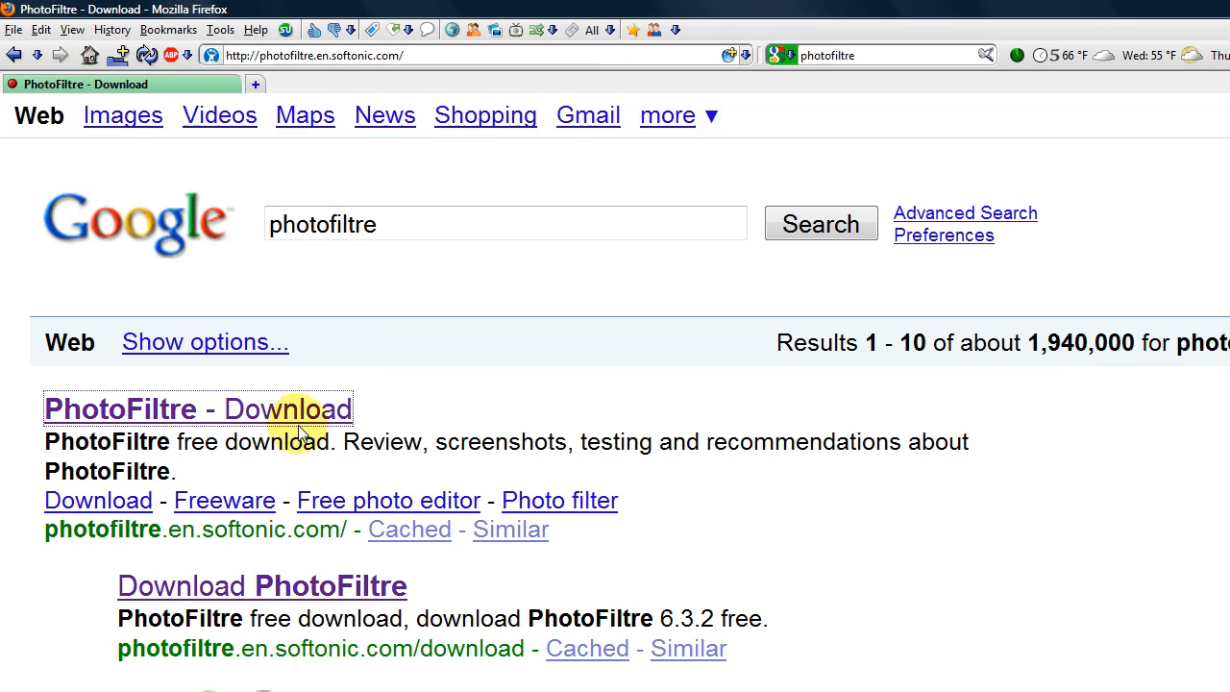
# View the free PhotoFiltre 6.3.2 download page on Softonic
pyautogui.click(196, 407)
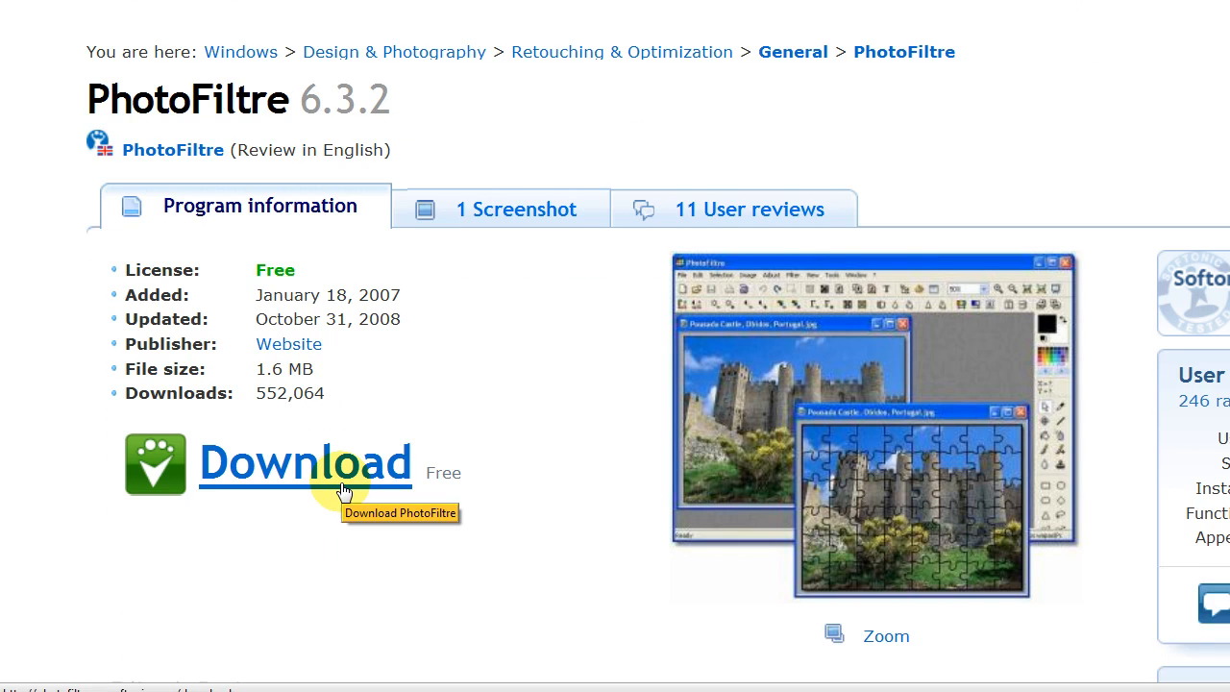
pyautogui.scroll(3)
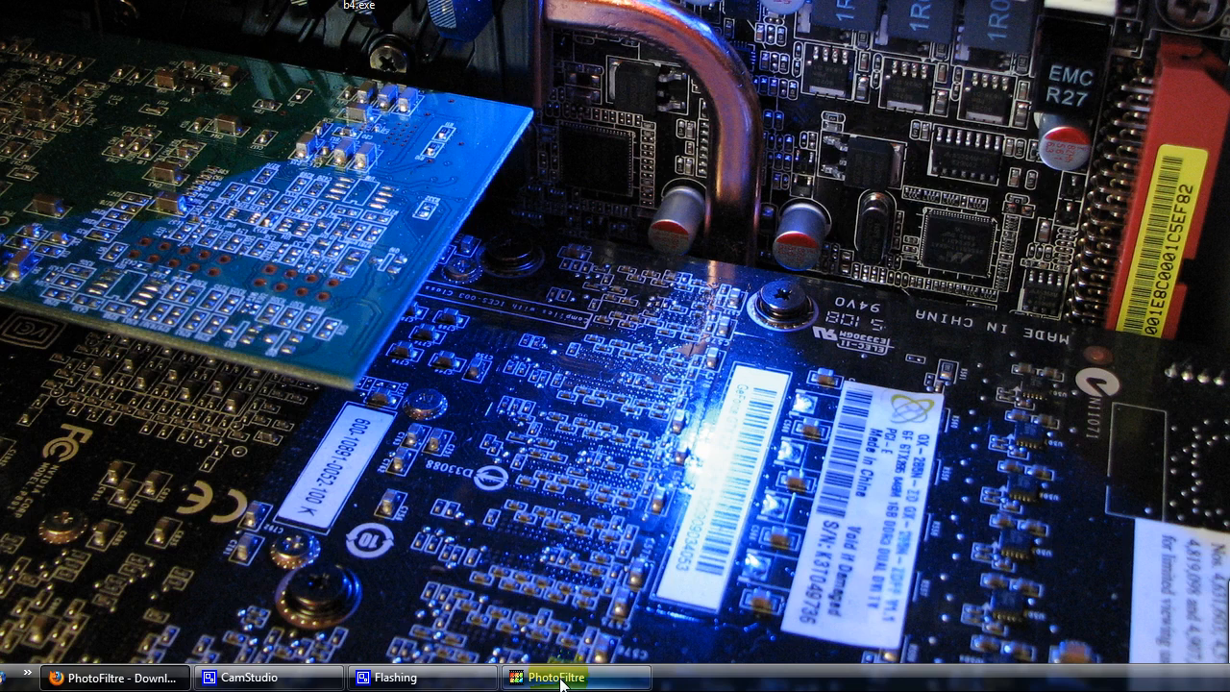
# Restore the PhotoFiltre window showing the frosted plant photo with its lower strip selected
pyautogui.click(575, 677)
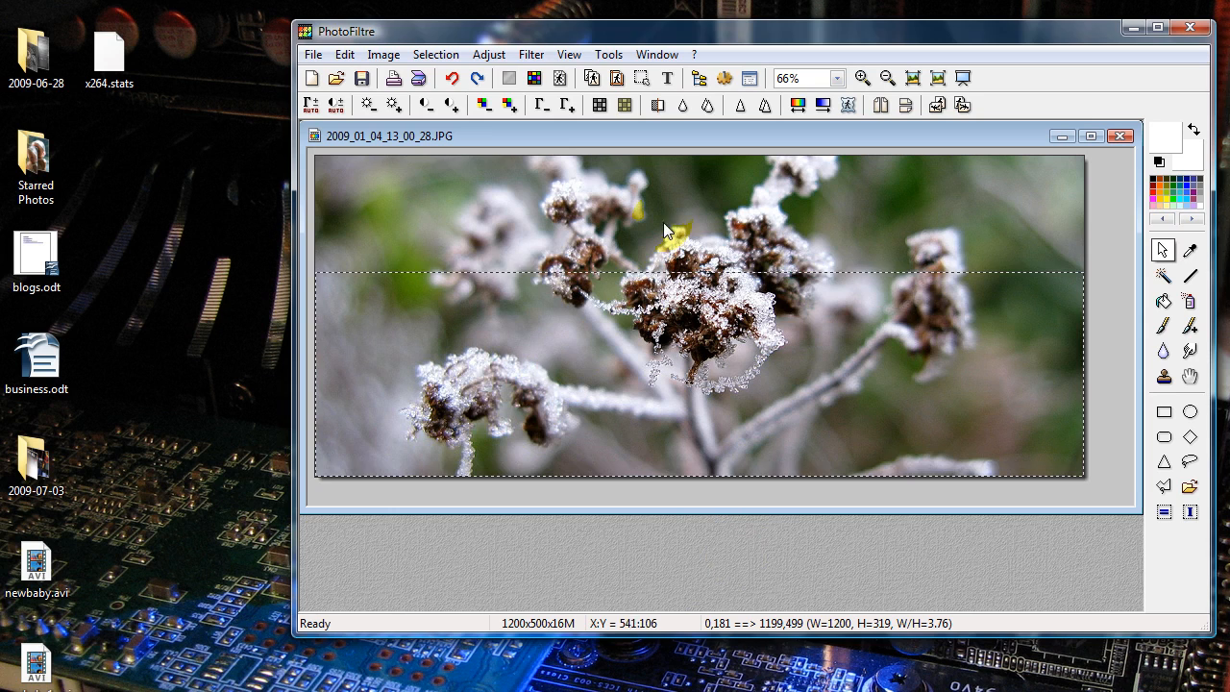
pyautogui.moveTo(701, 457)
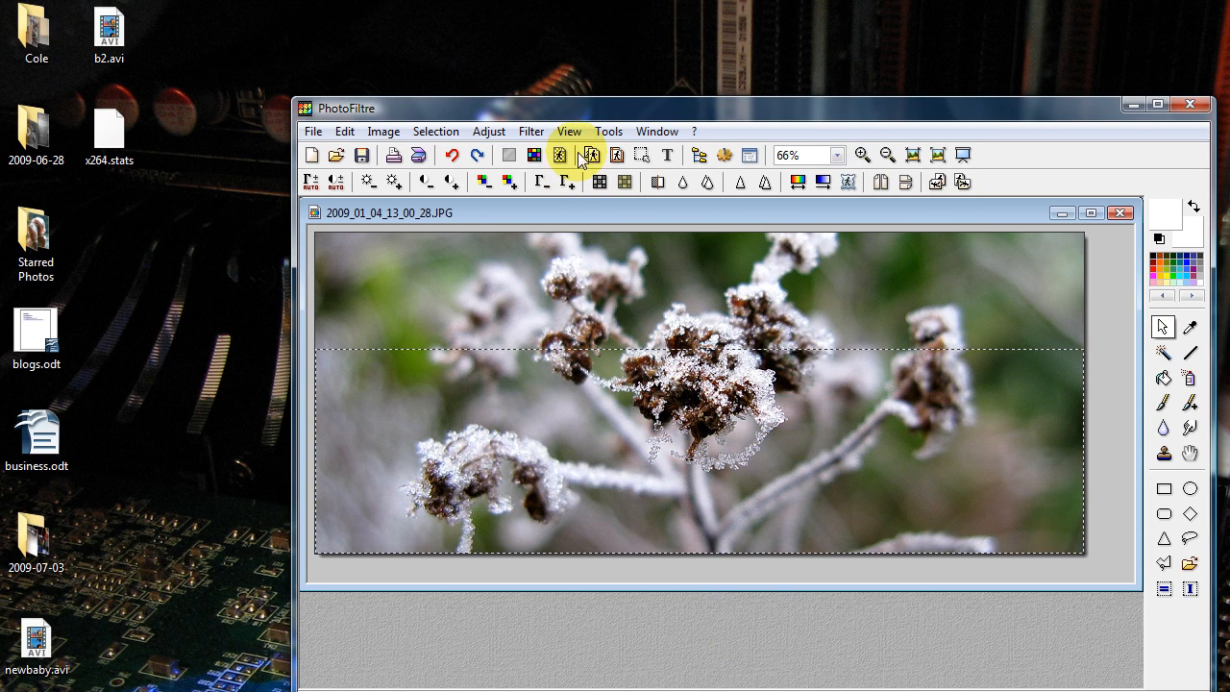
# Apply a top-to-bottom Duotone gradient with Color 2 white to the selected lower strip, ready to repeat it
pyautogui.click(530, 131)
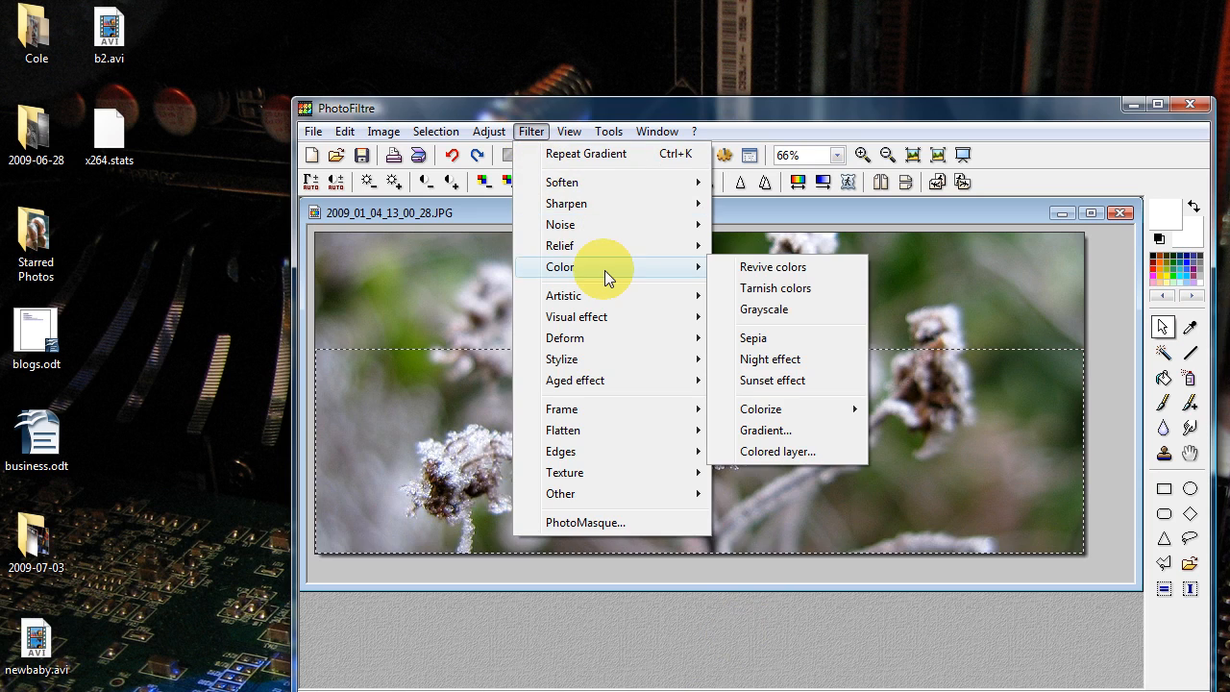
pyautogui.click(764, 431)
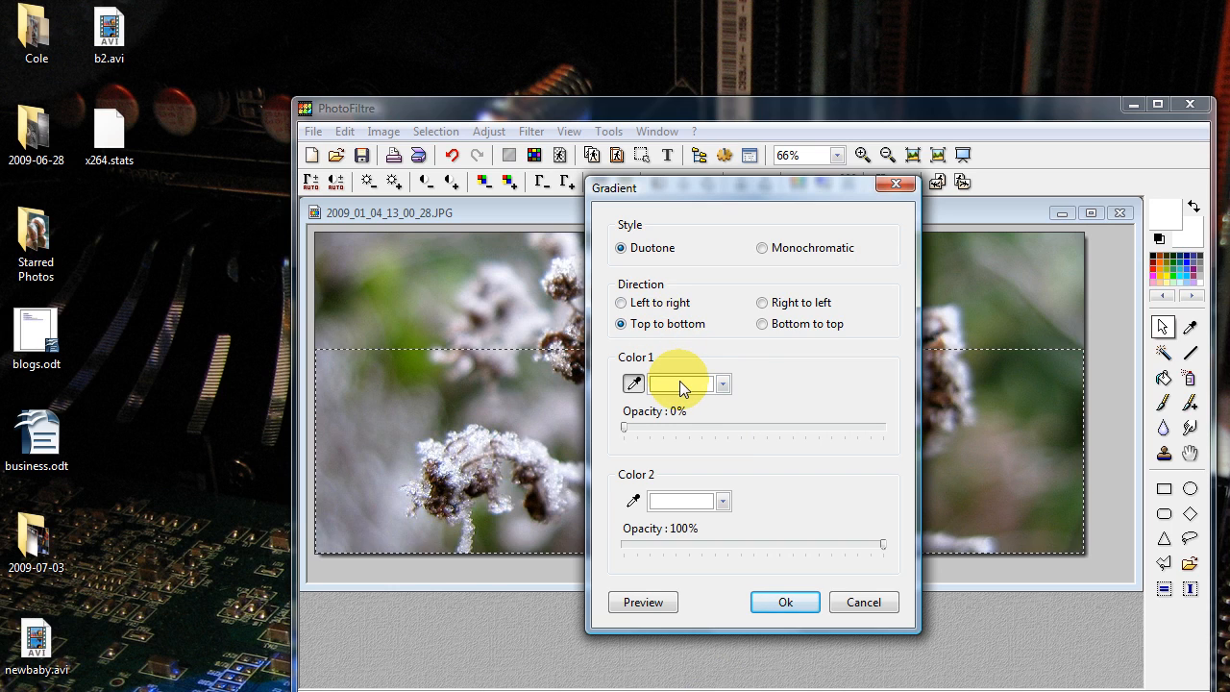
pyautogui.moveTo(623, 433)
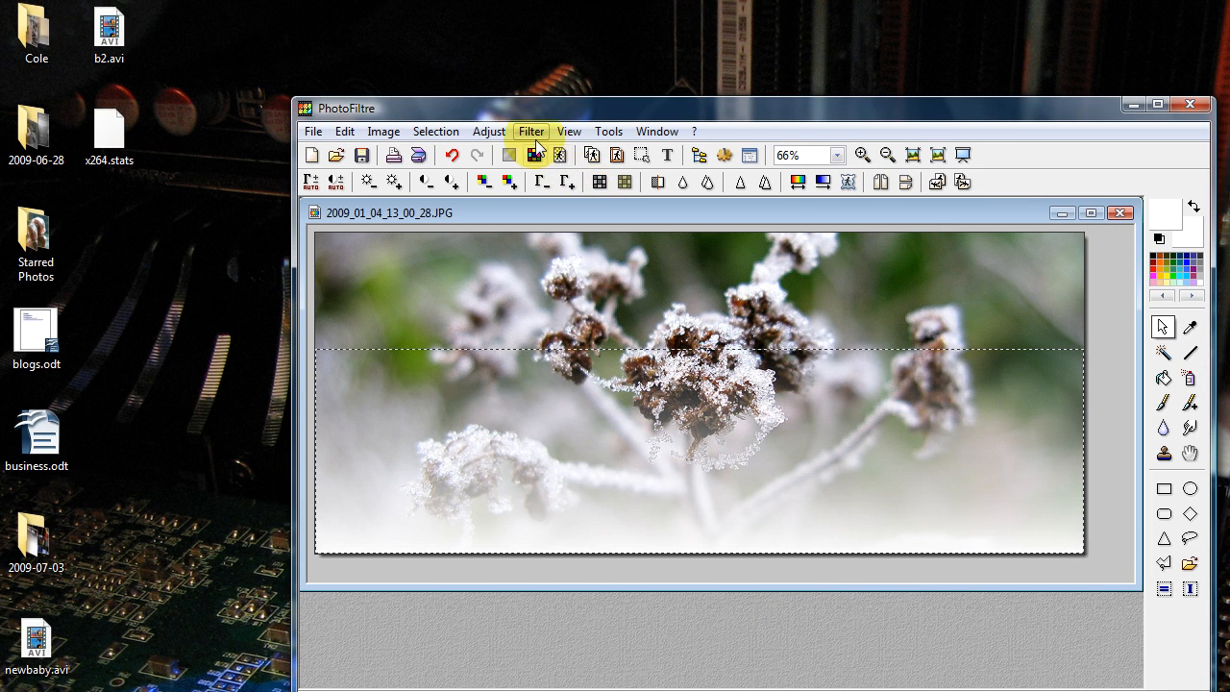
pyautogui.click(530, 131)
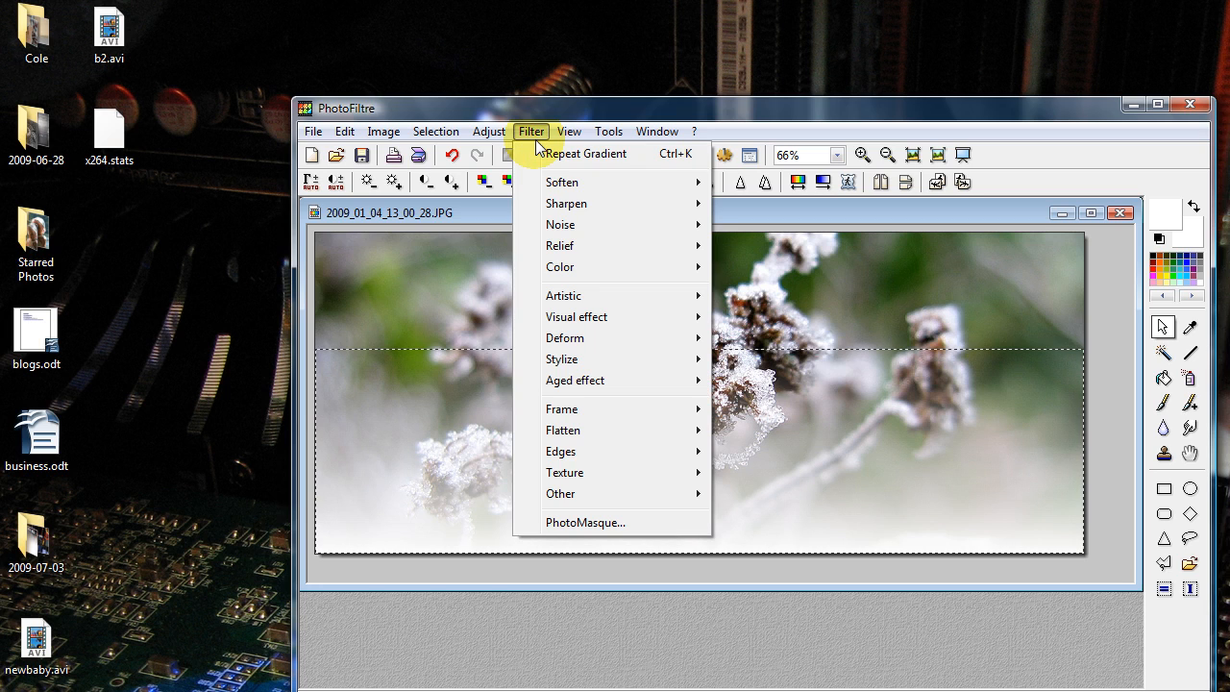